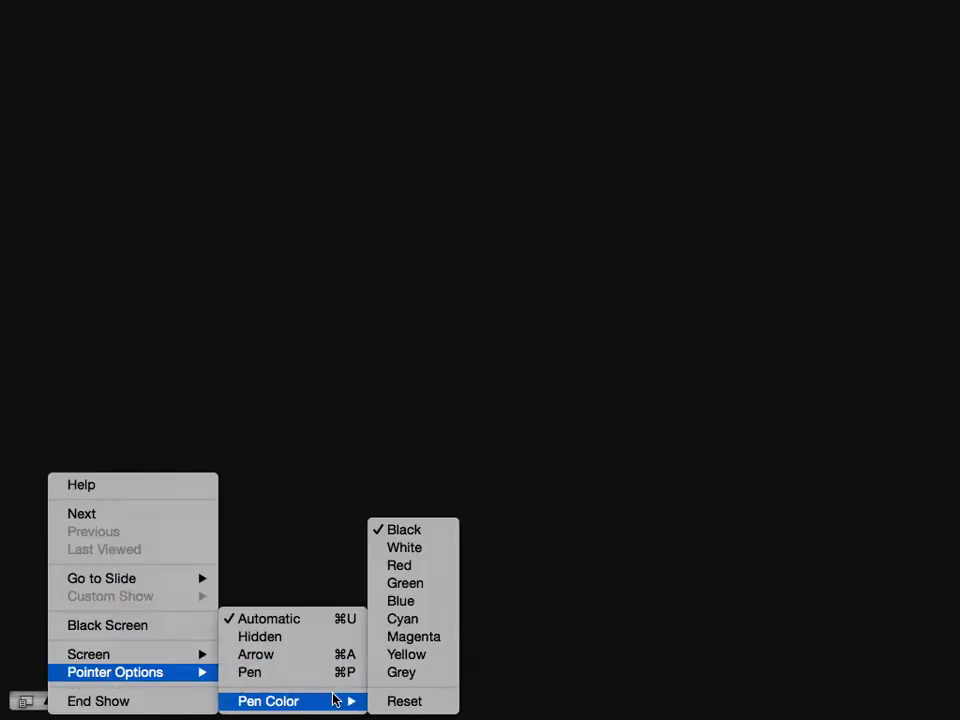
pyautogui.moveTo(424, 584)
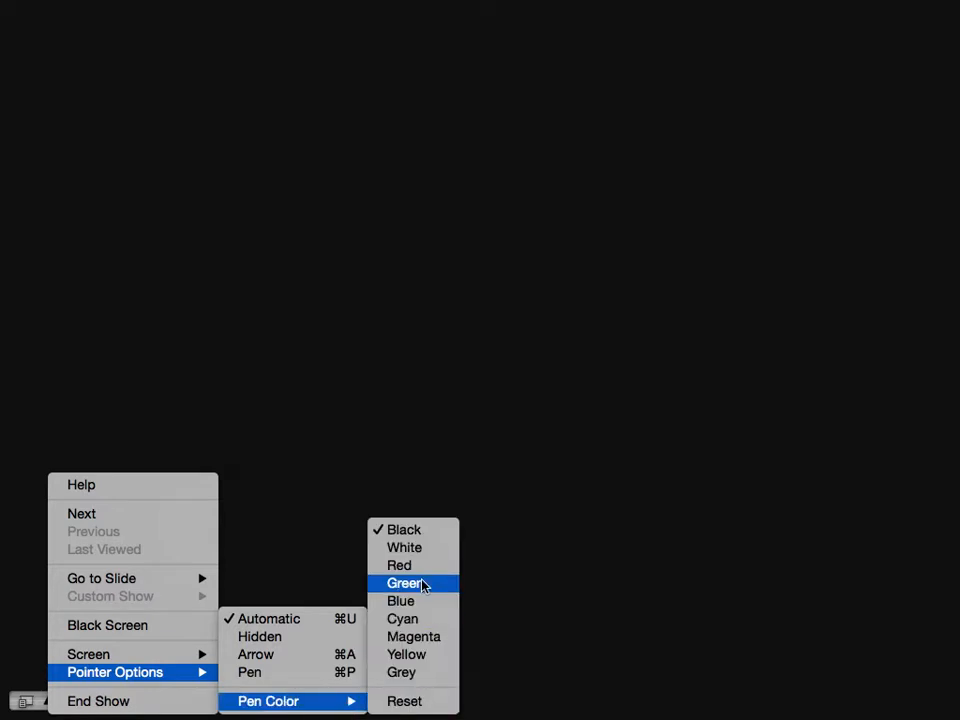